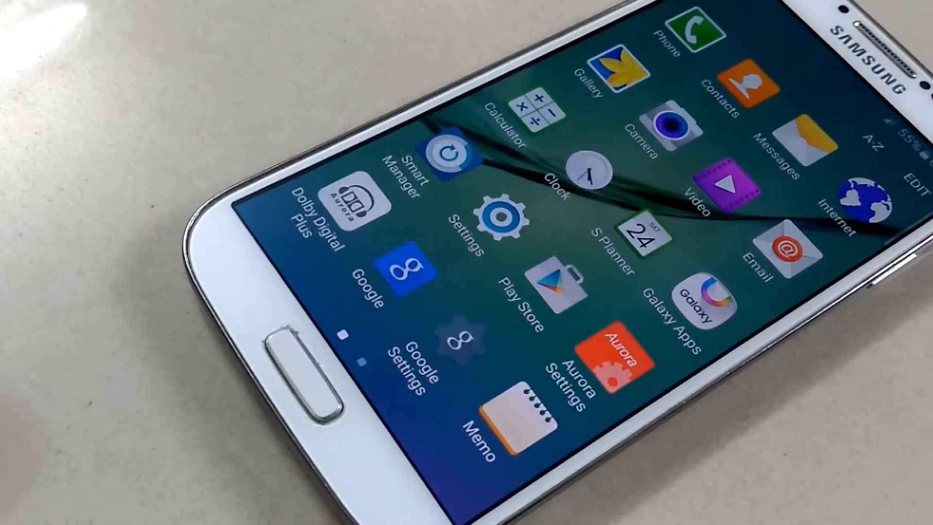
- Launch odin3 v1.85 from the Odin3v185 folder as administrator
key("HOME")
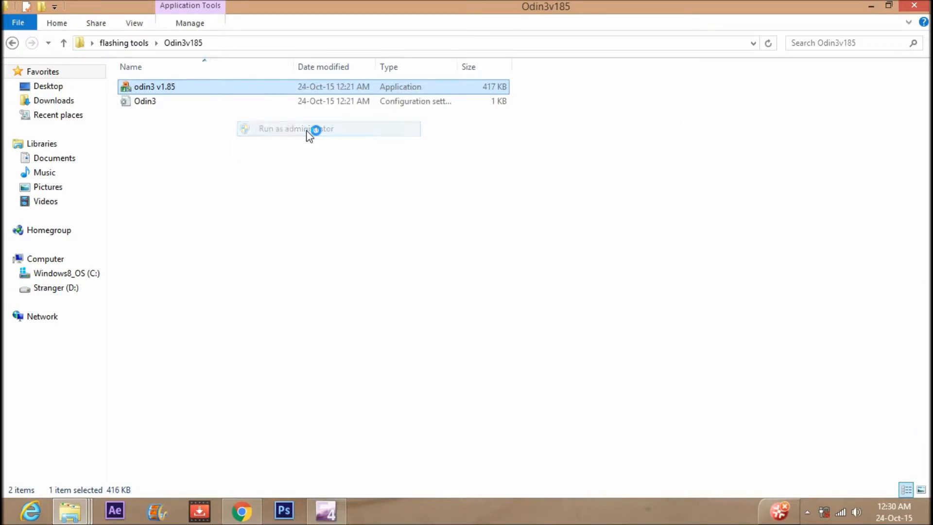
- Approve the administrator prompt so Odin3 opens and detects the phone on COM7
left_click(296, 128)
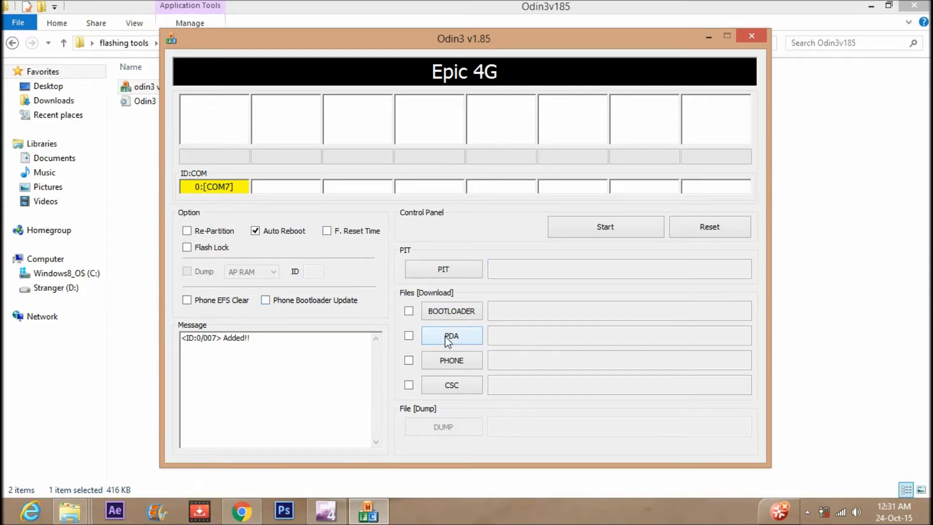
- Load philz_touch_6.12.8-i9500.tar.md5 from Desktop > flashing tools into the PDA slot
left_click(451, 336)
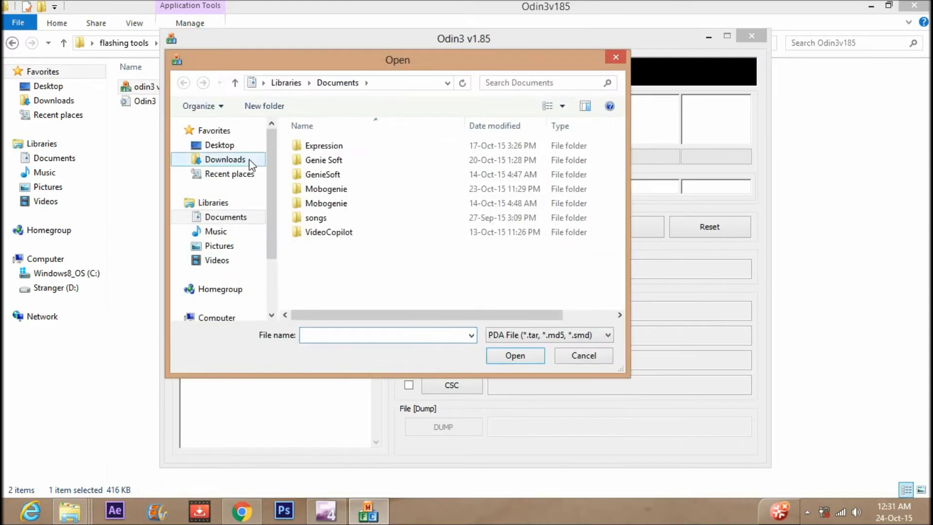
left_click(220, 145)
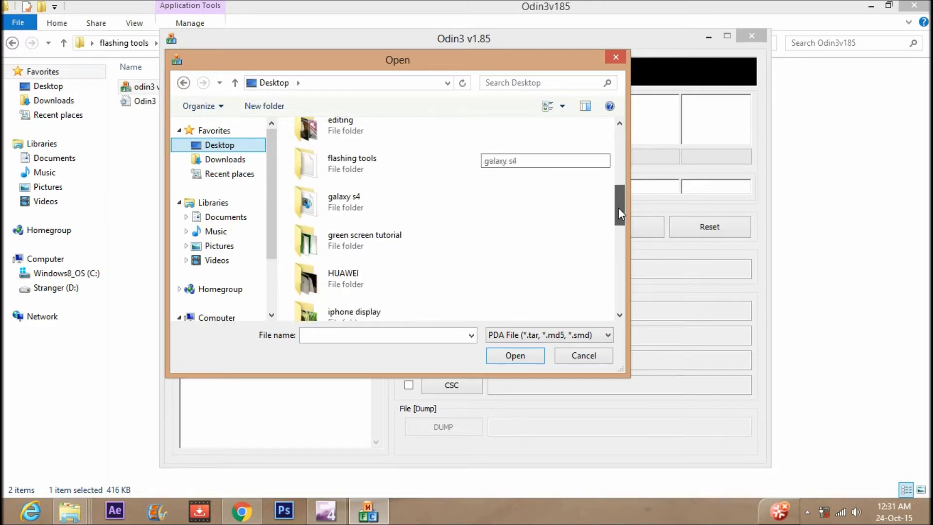
double_click(352, 163)
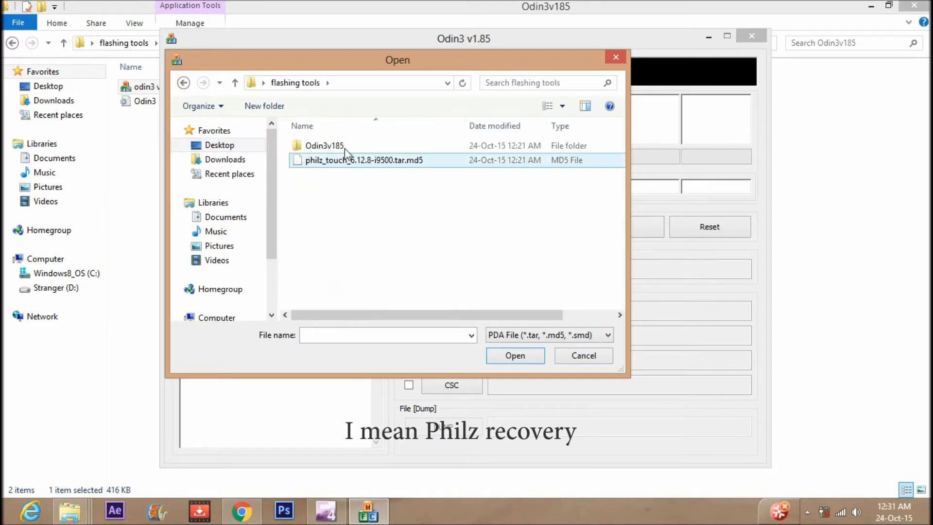
left_click(515, 356)
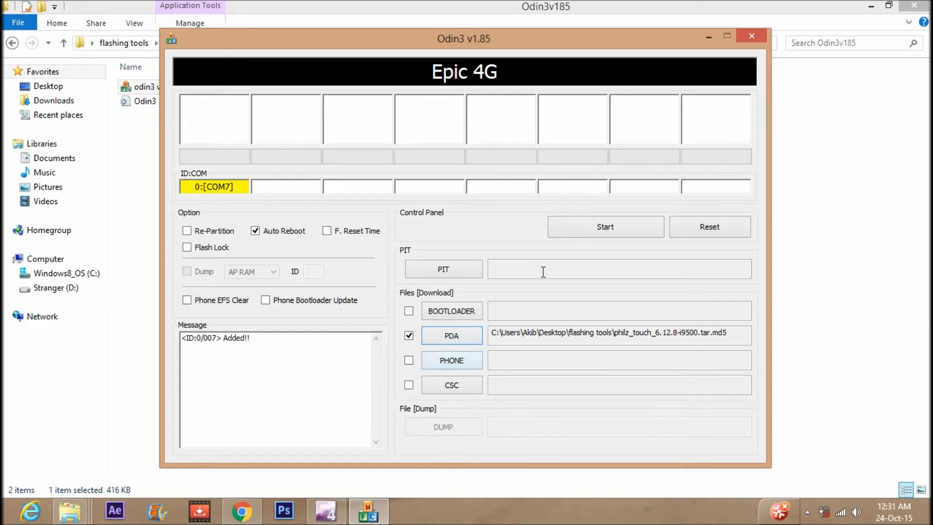
- Start the Philz Touch recovery flash and wait for PASS with one success
left_click(605, 227)
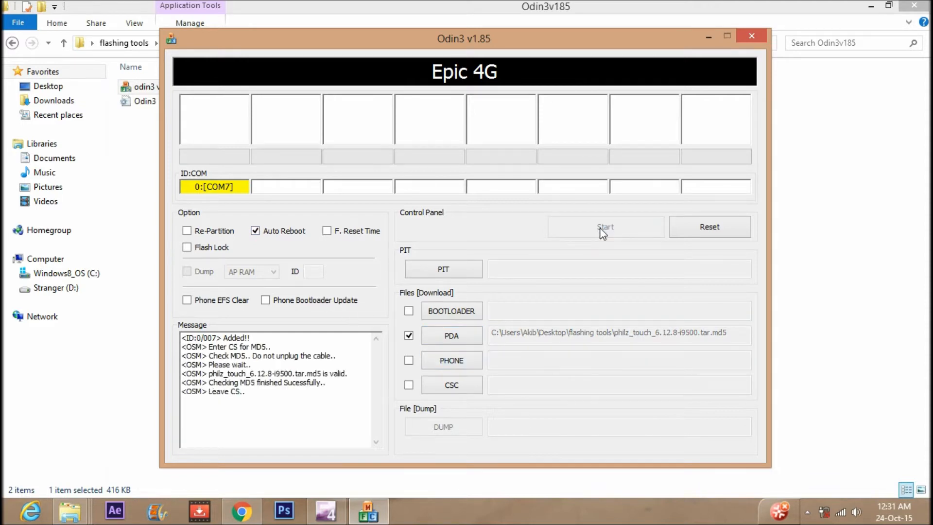
left_click(605, 227)
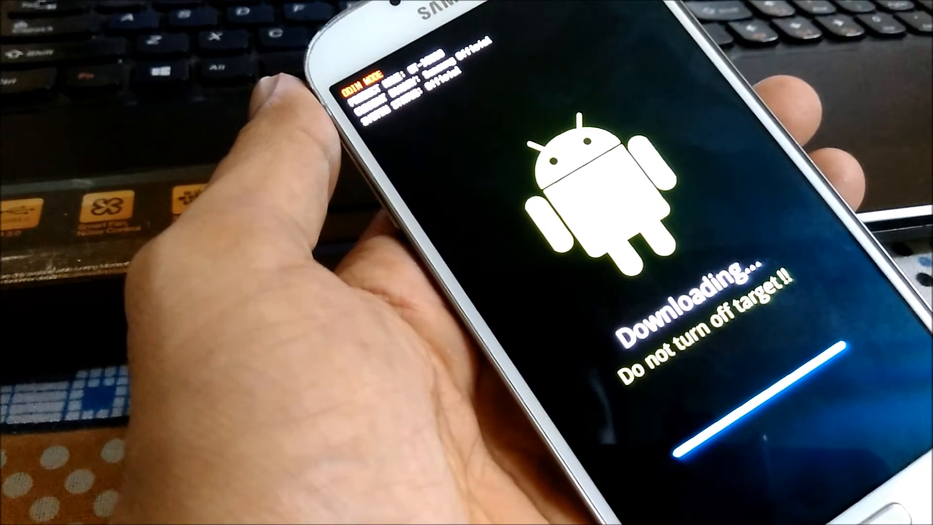
left_click(605, 227)
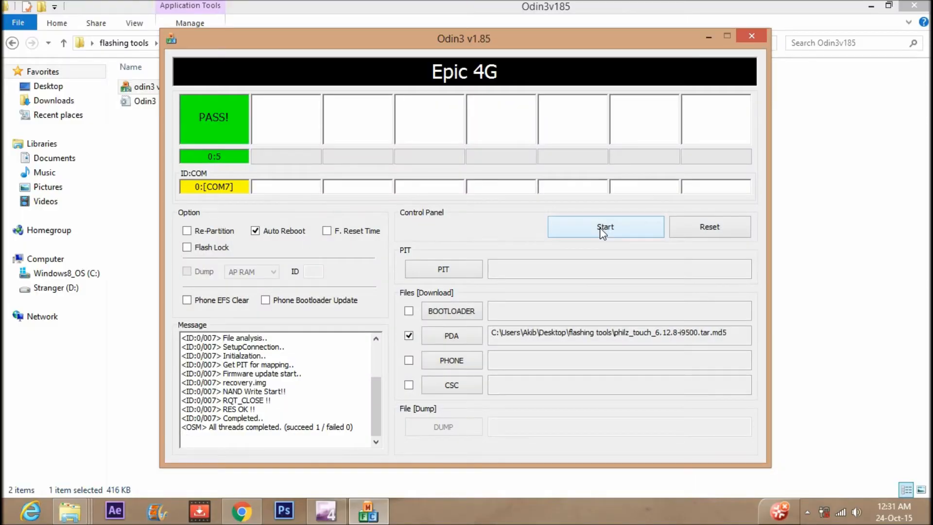